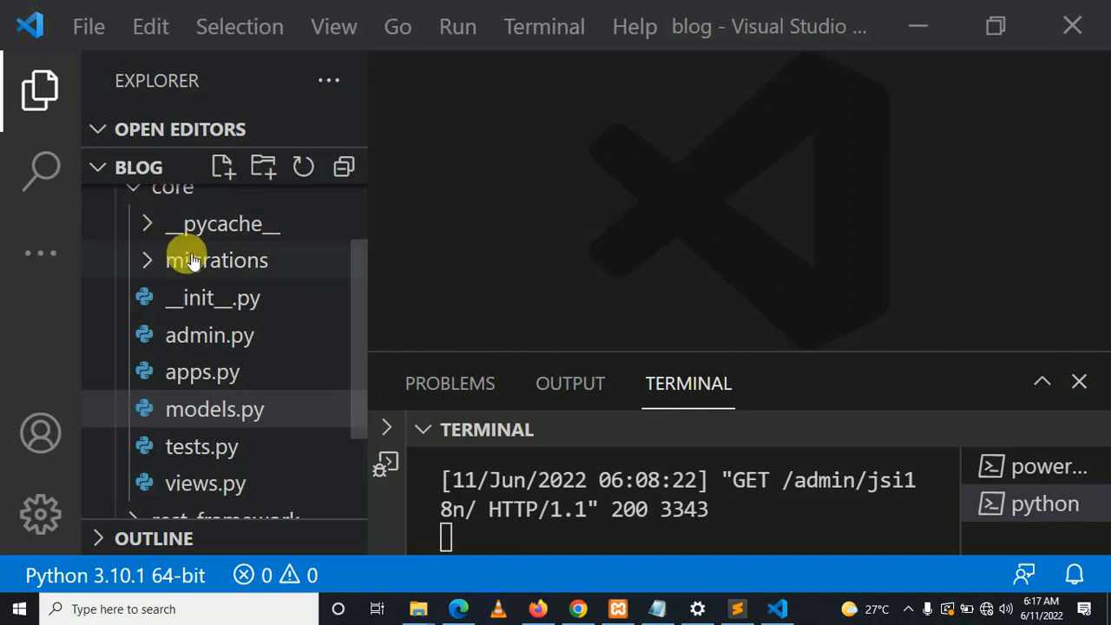
# Step: Start a new file in the core folder from its Explorer context menu
pyautogui.rightClick(172, 271)
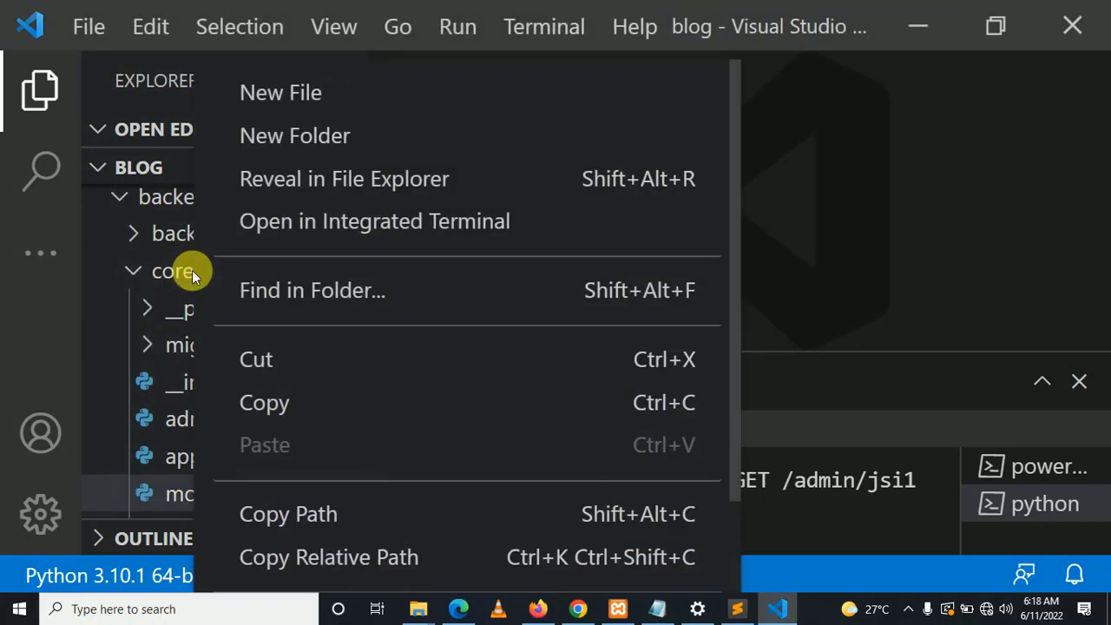
pyautogui.moveTo(302, 92)
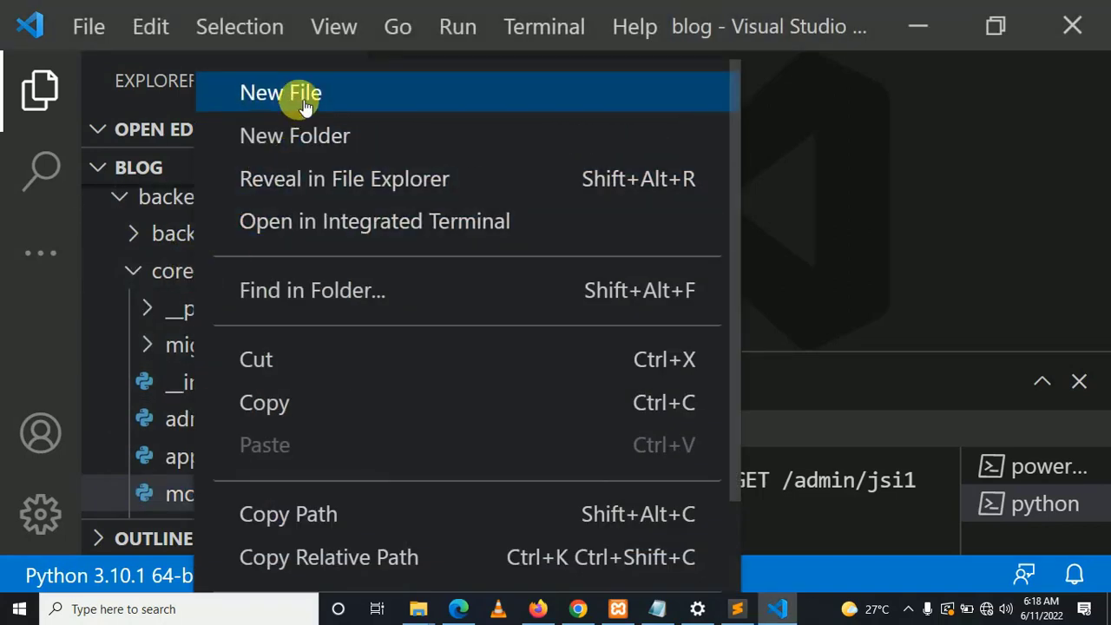
pyautogui.click(279, 93)
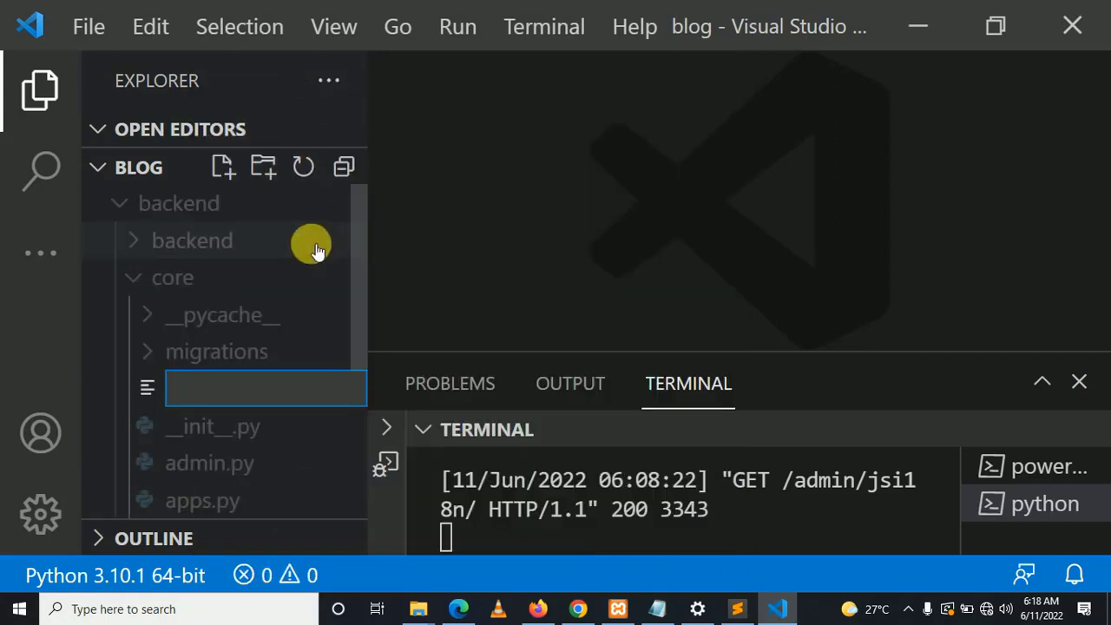
# Step: Name the file serialziers.py and write ArticleSerializer with model = Article and fields id, title, description
pyautogui.write('serialziers.py')
pyautogui.write('class Meta:')
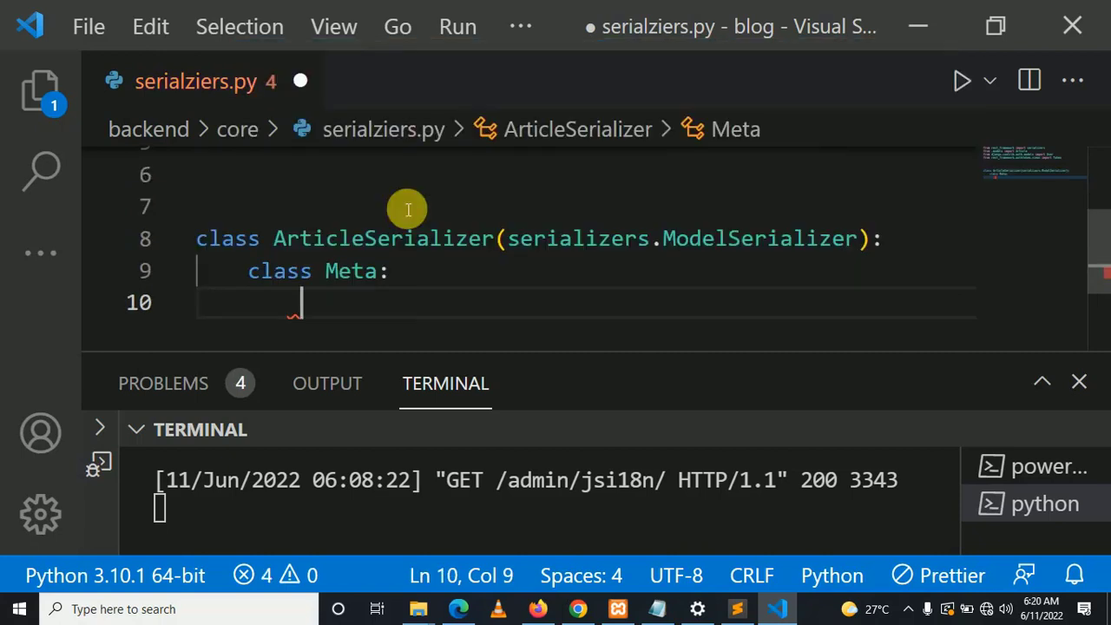
pyautogui.write('model = Article')
pyautogui.write("fields = ['id','title','description']")
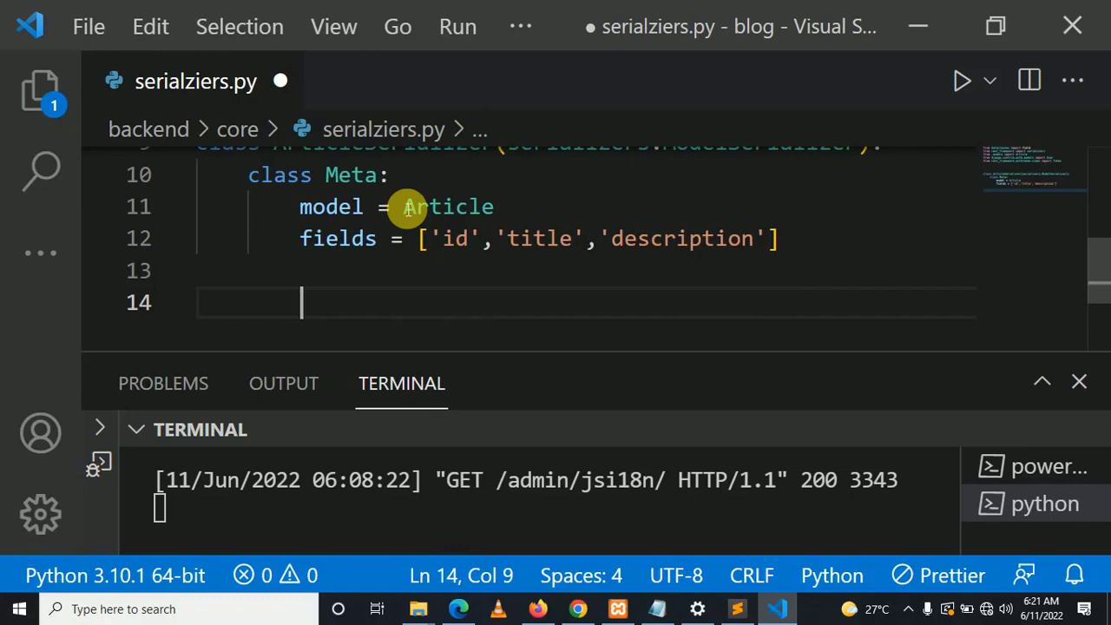
pyautogui.press('Home')
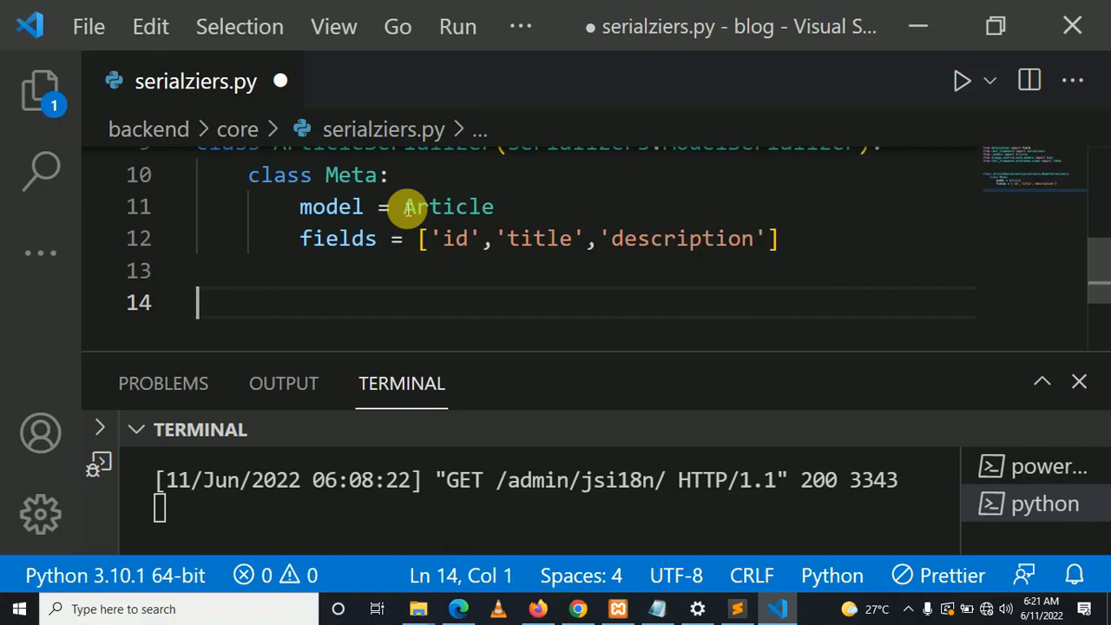
# Step: Write UserSerializer for User with id, username, password fields and write-only password extra_kwargs
pyautogui.write('cl')
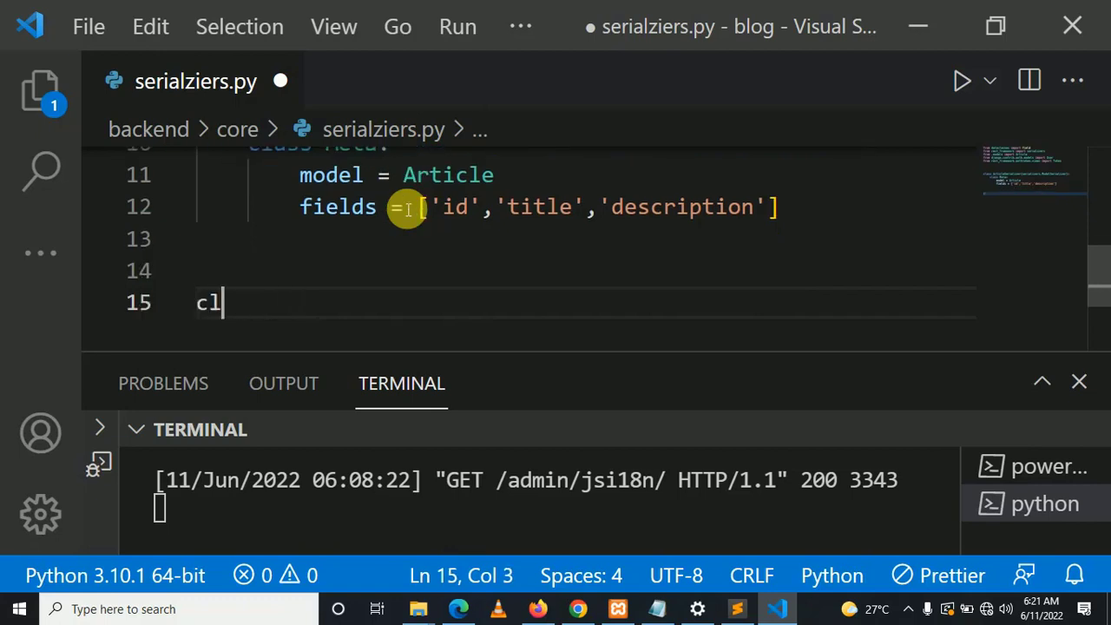
pyautogui.write('ass Us')
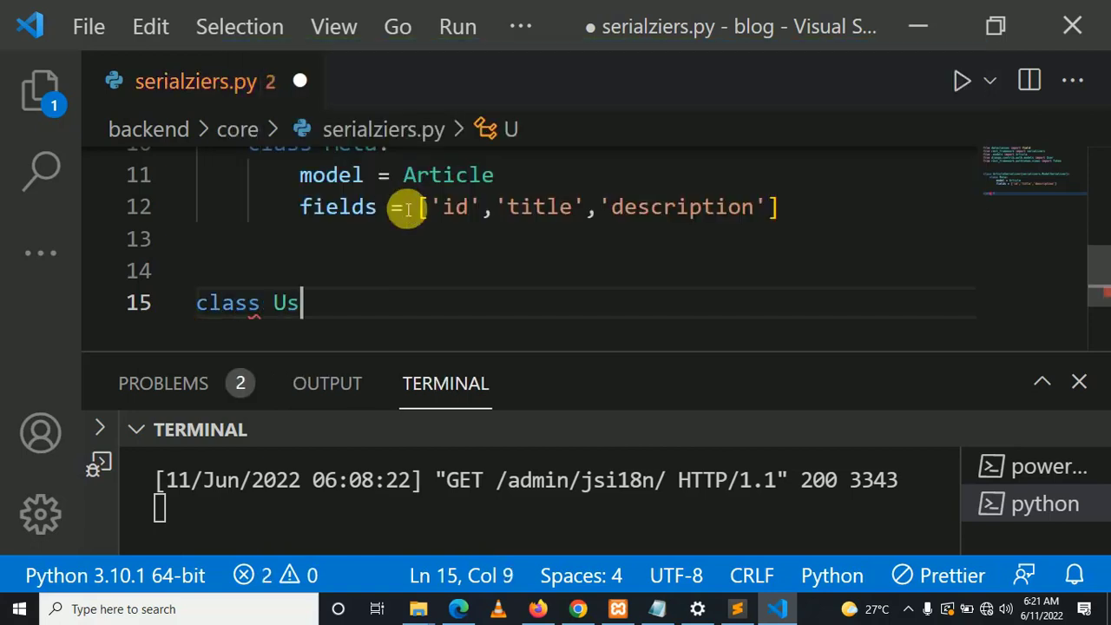
pyautogui.write('erSerializer(serializers.ModelSerializer):')
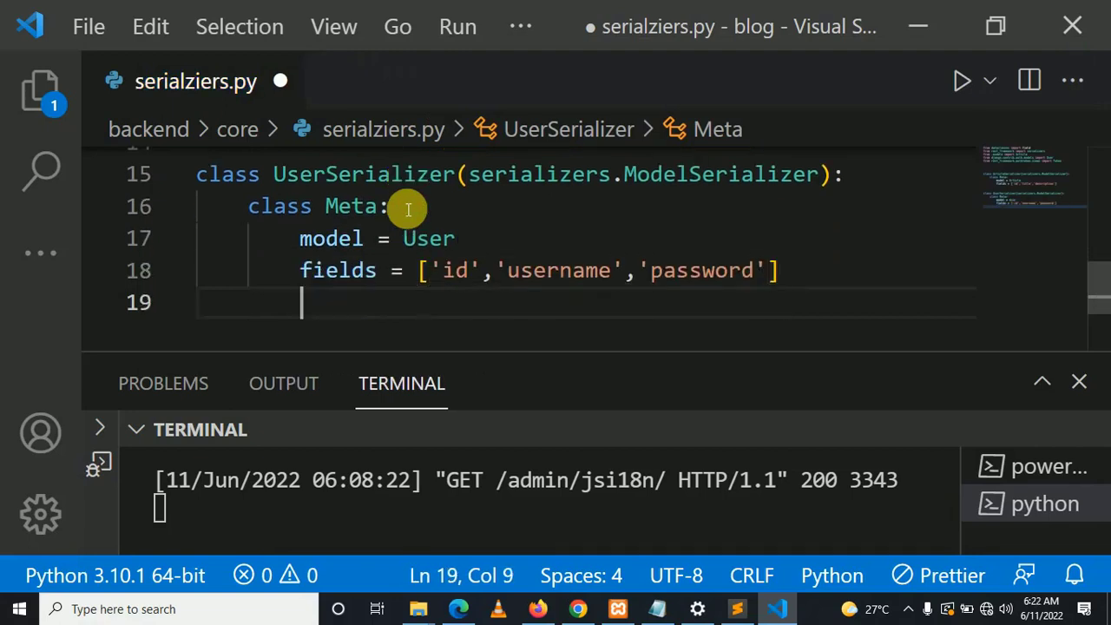
pyautogui.press('enter')
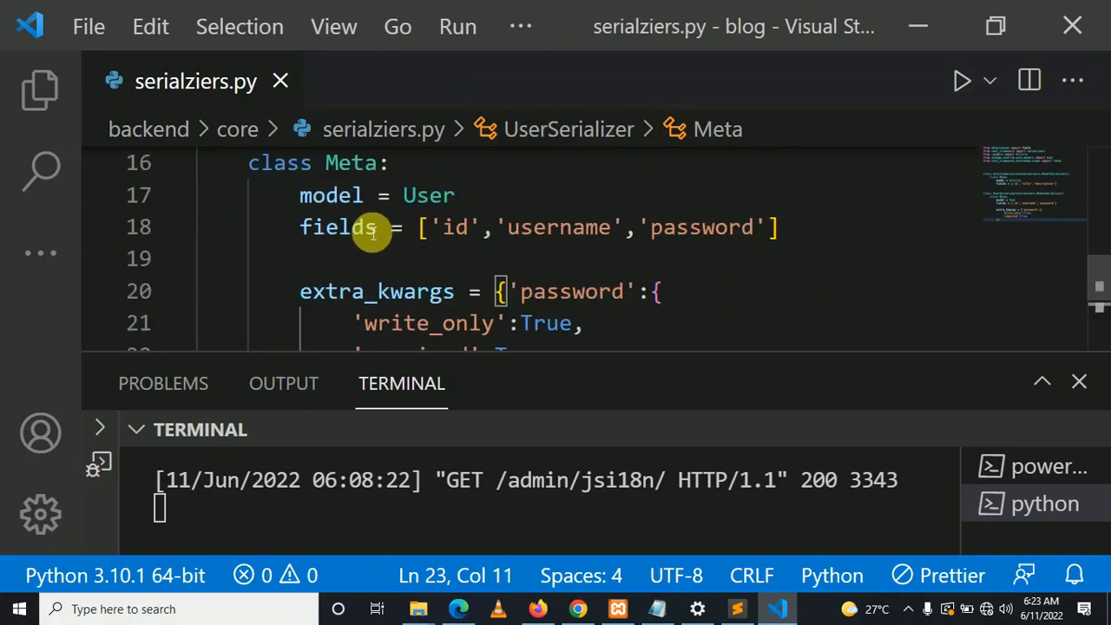
# Step: Remove the old create and super call from the create method
pyautogui.click(258, 195)
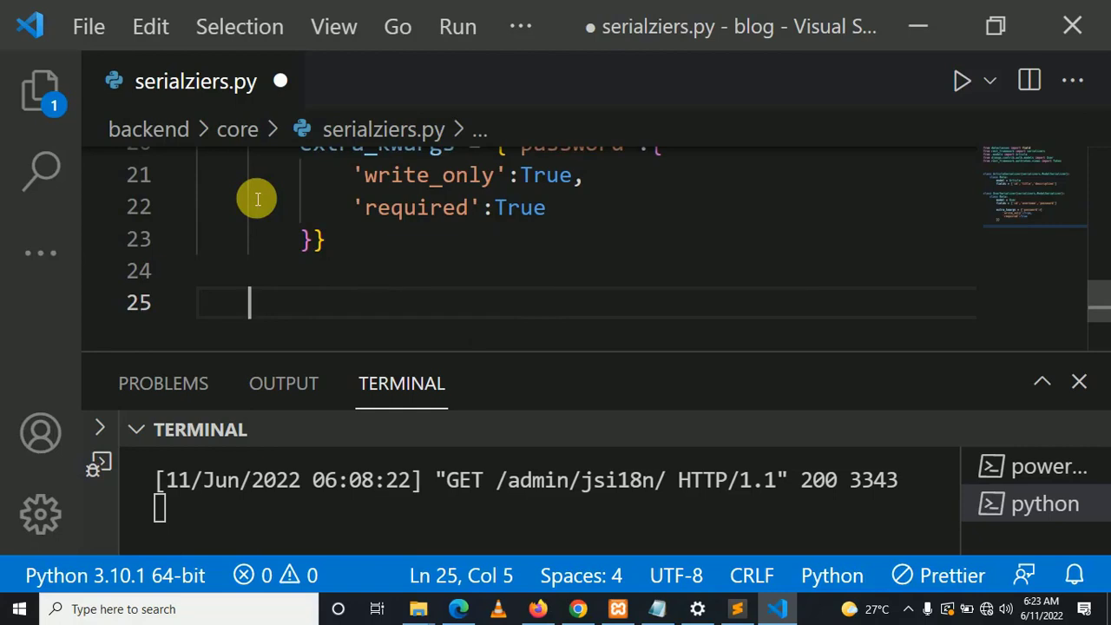
pyautogui.write('e')
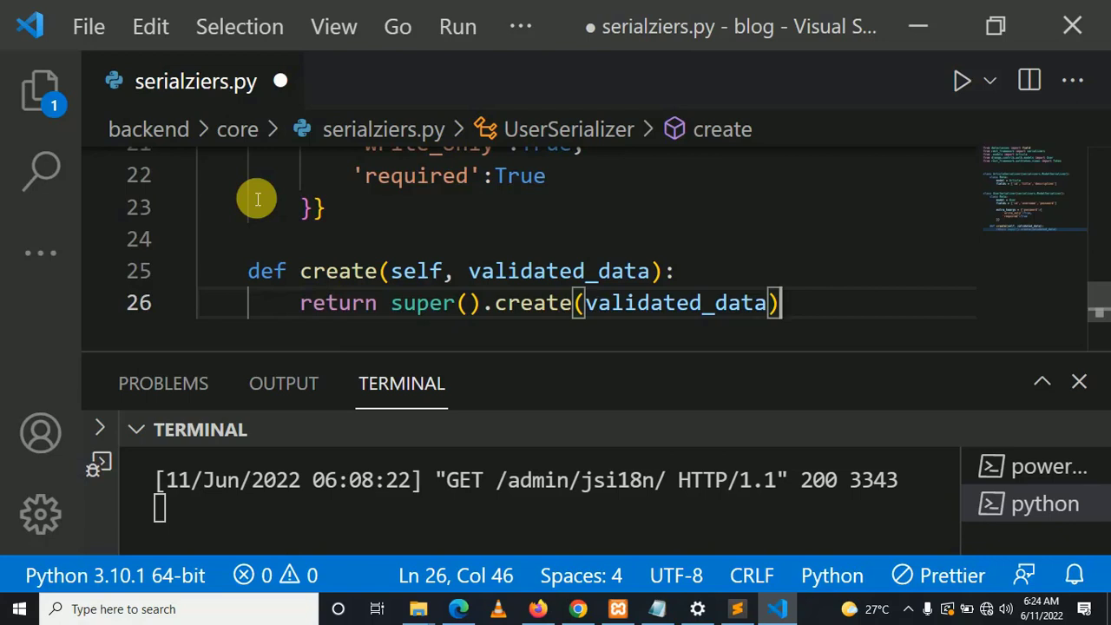
pyautogui.press('Backspace')
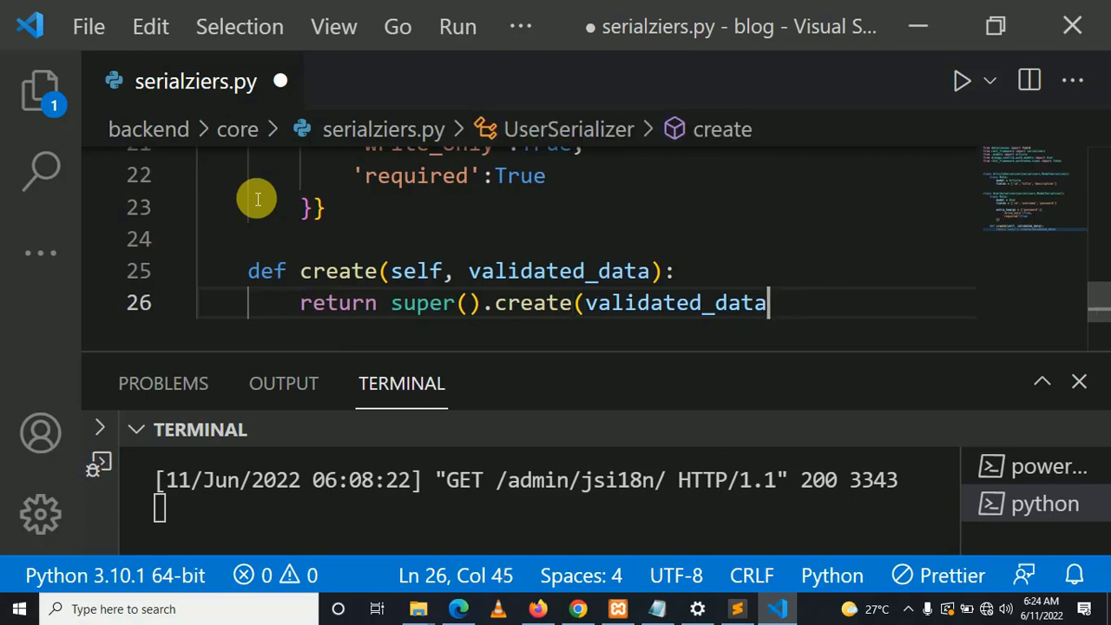
pyautogui.press('backspace')
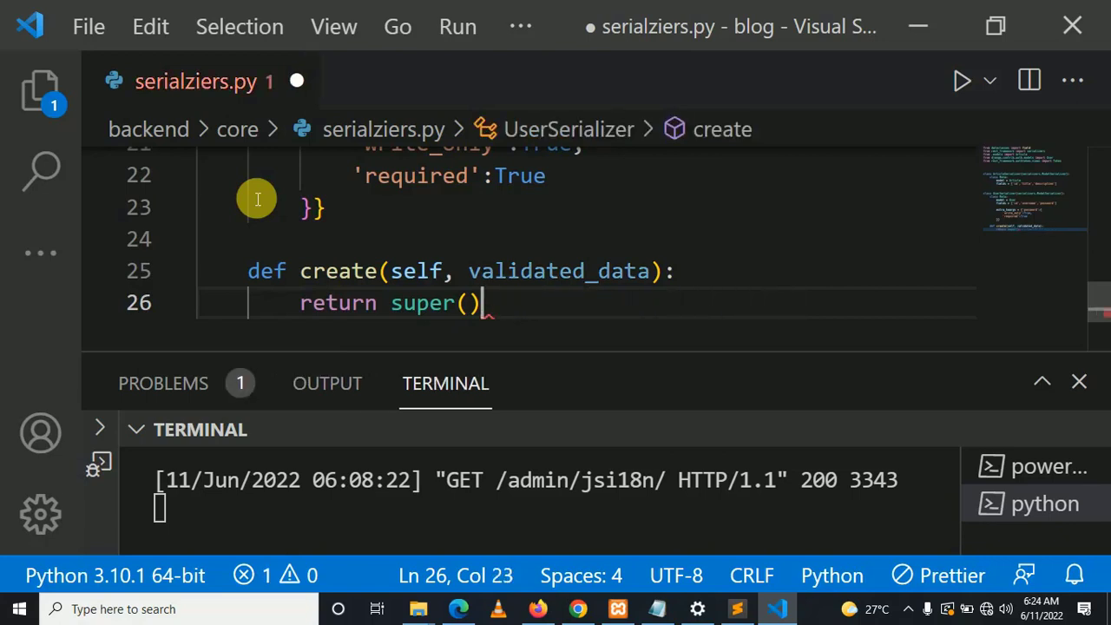
pyautogui.press('BackSpace')
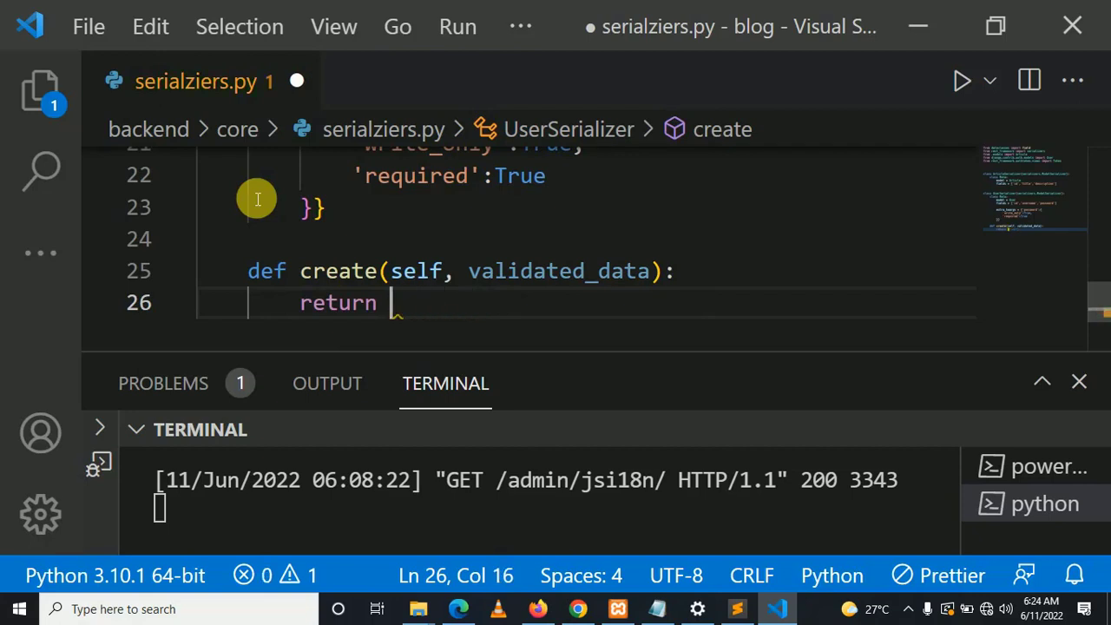
# Step: Write user = User.objects.create_user(** on line 26
pyautogui.write('user = User.objects.c')
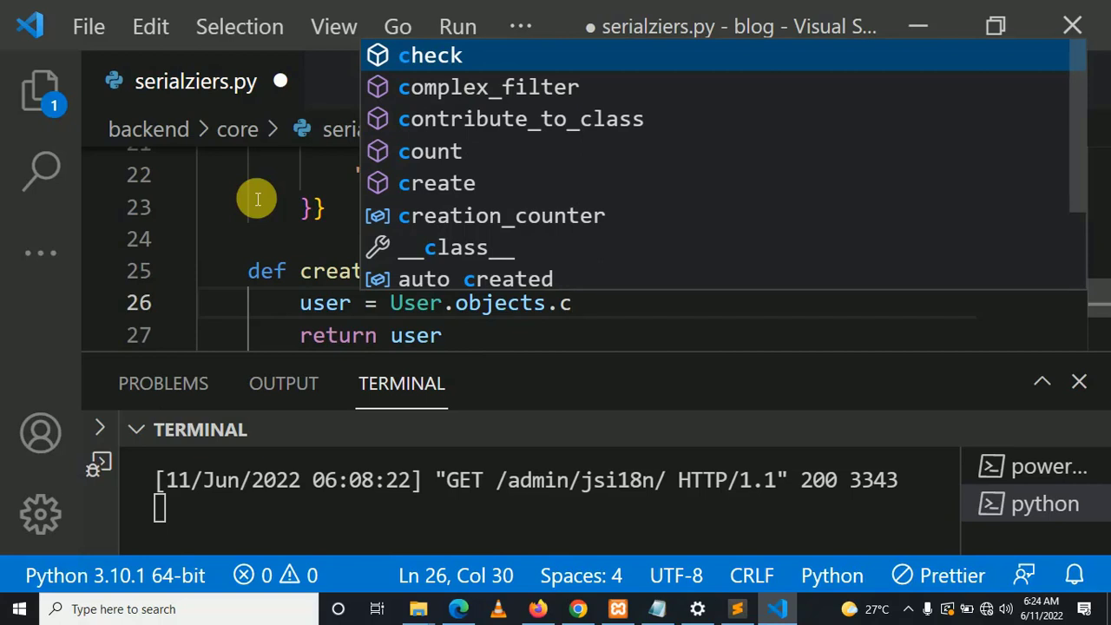
pyautogui.write('rea')
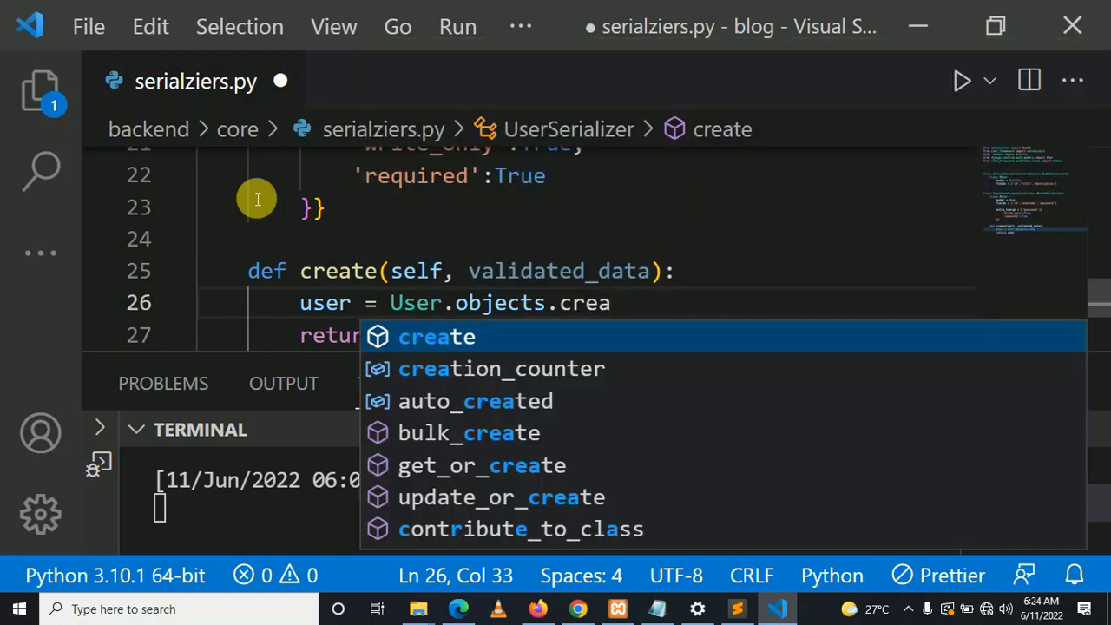
pyautogui.write('t')
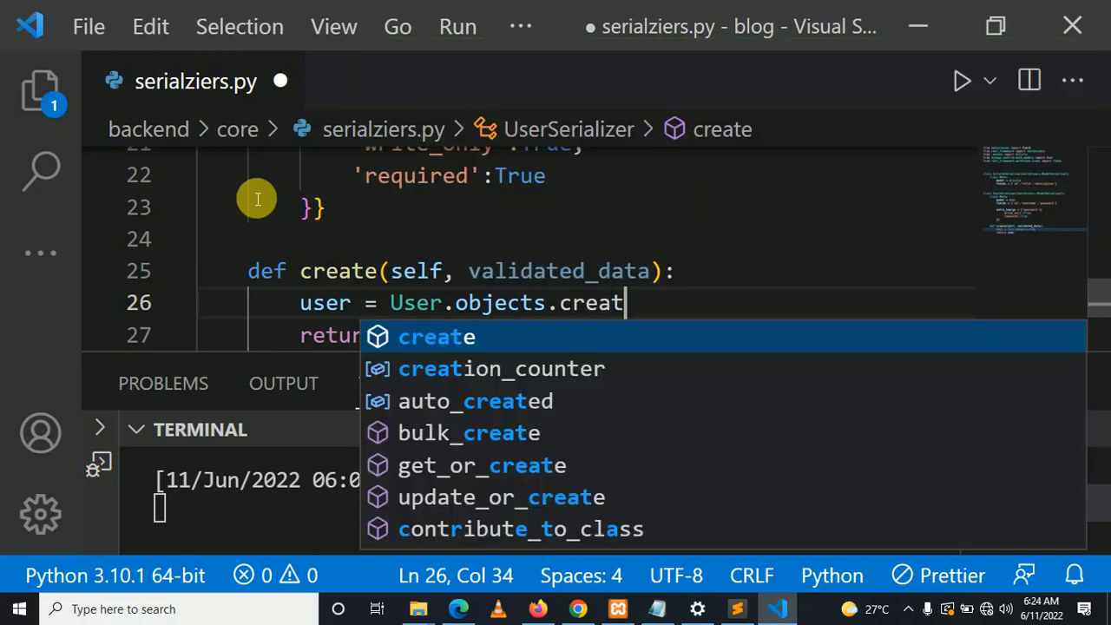
pyautogui.write('e_us')
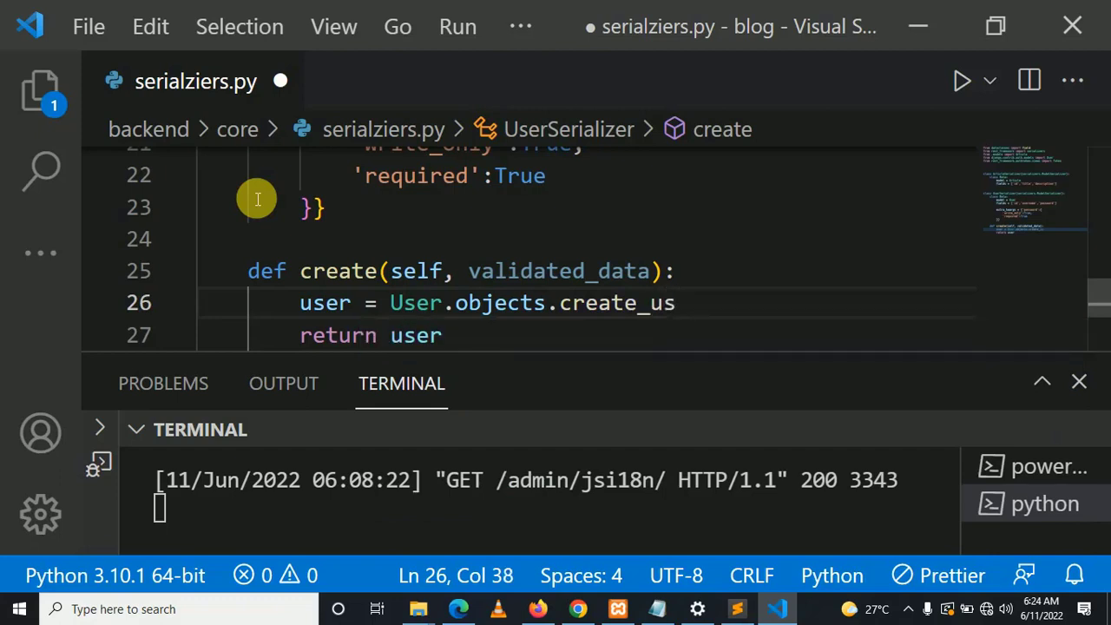
pyautogui.write('er')
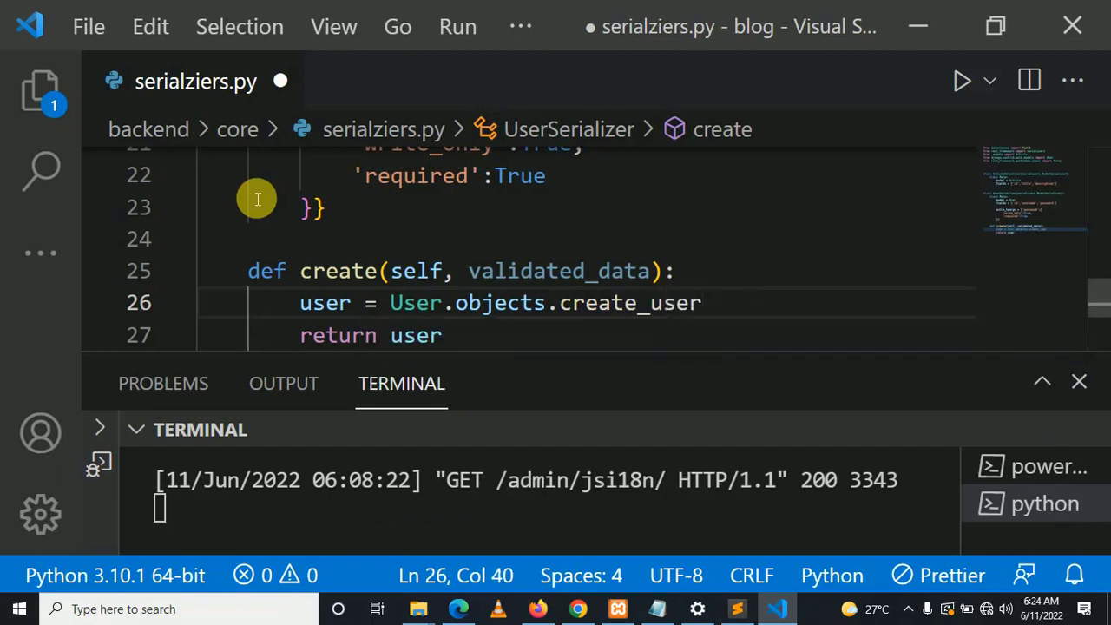
pyautogui.write('(**')
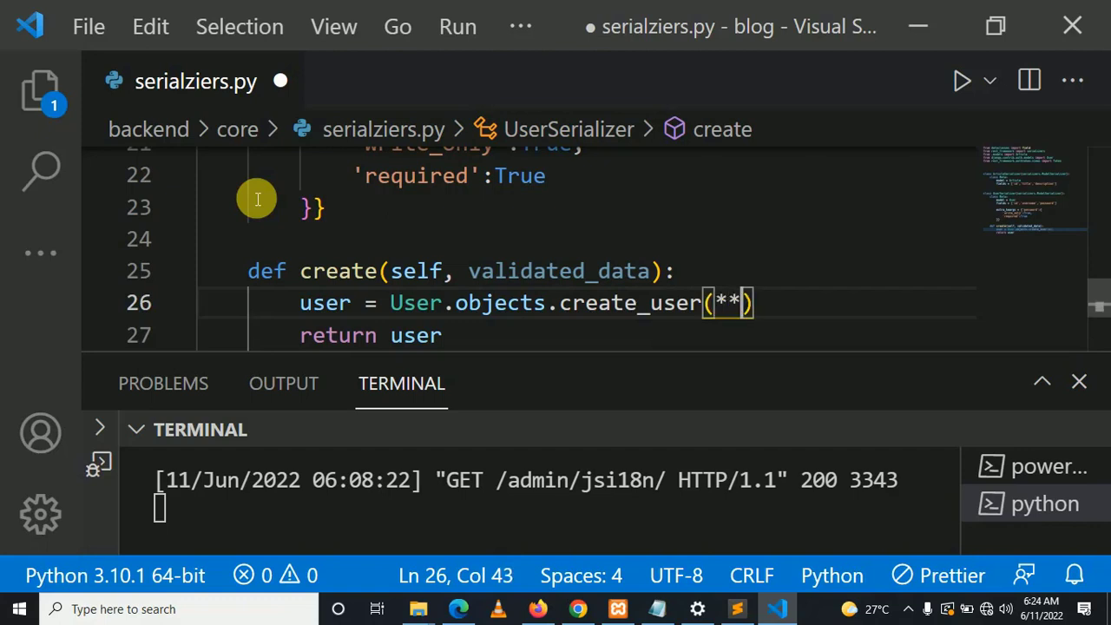
# Step: Add Token.objects.create(user=user) after the create_user call
pyautogui.write('Toke')
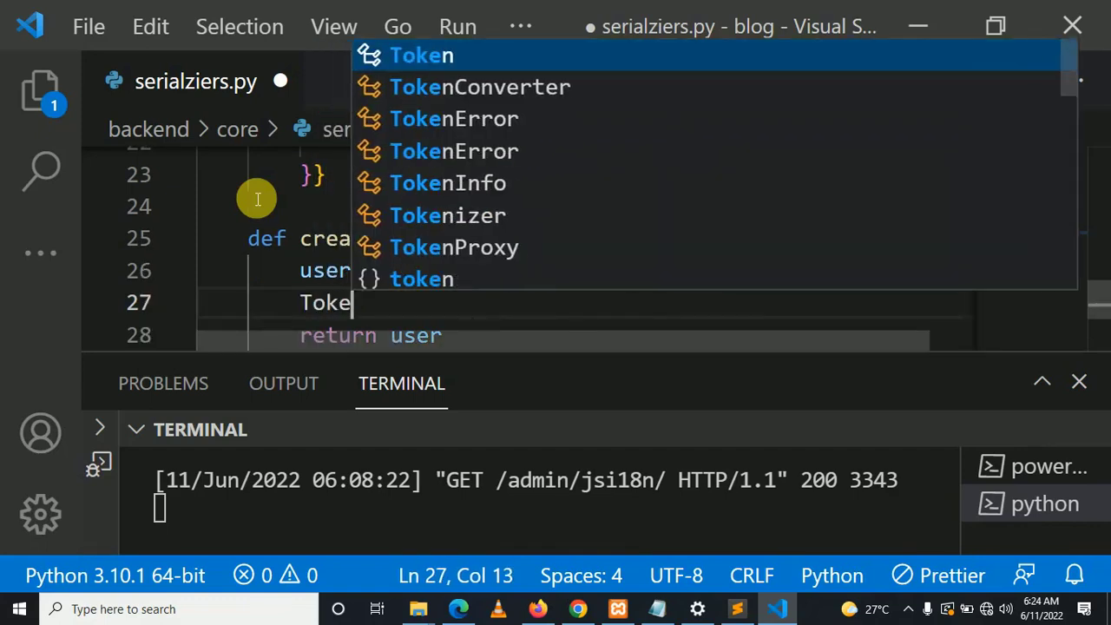
pyautogui.write('n.objects')
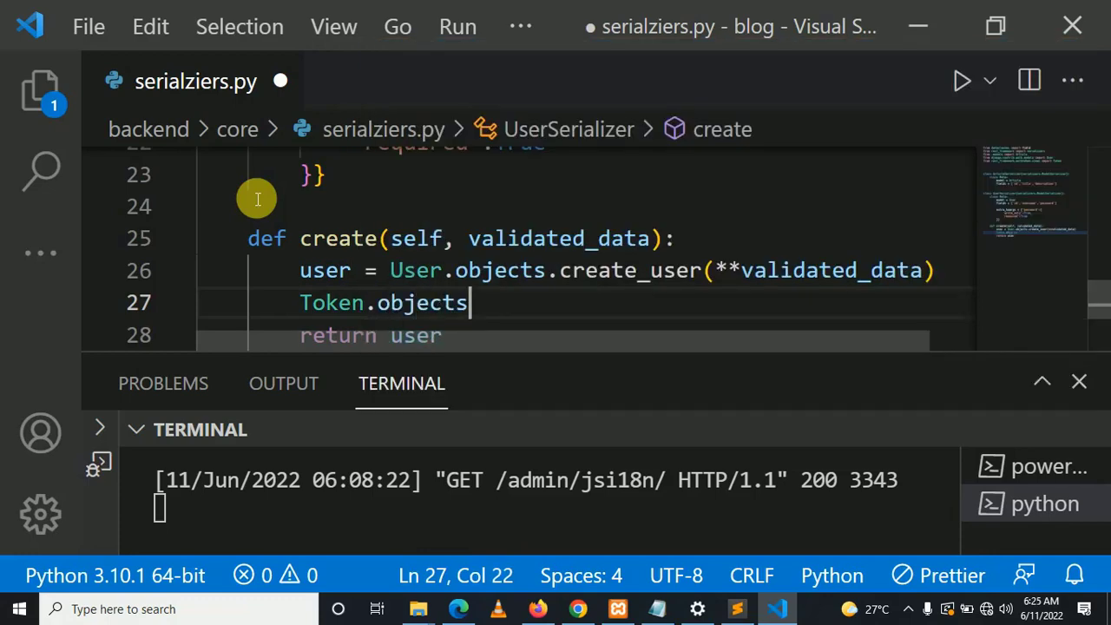
pyautogui.write('.create(')
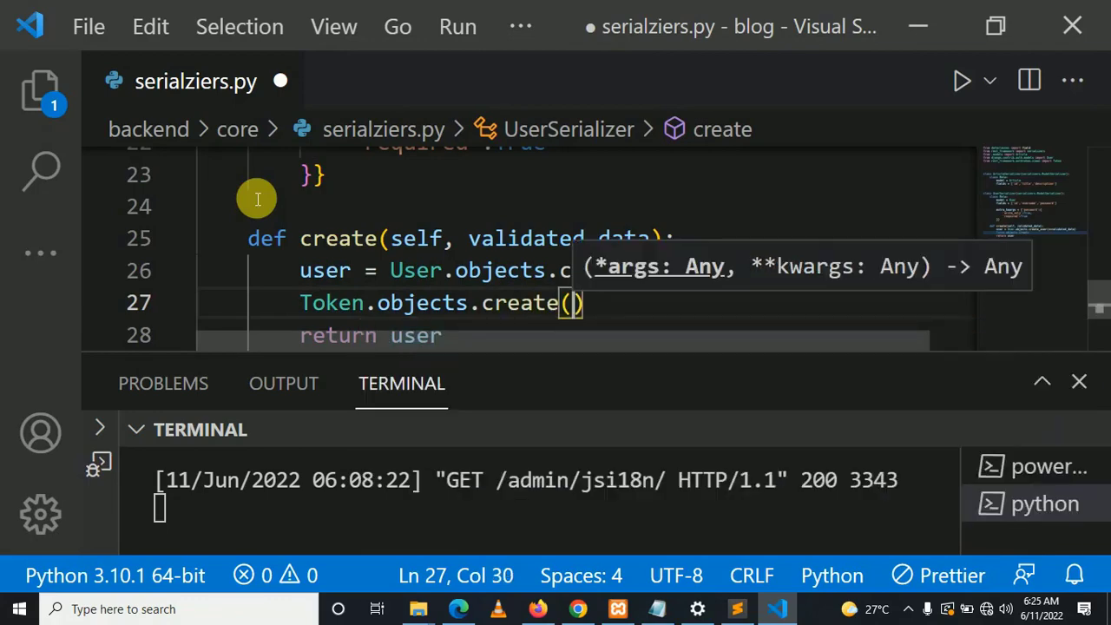
pyautogui.write('us')
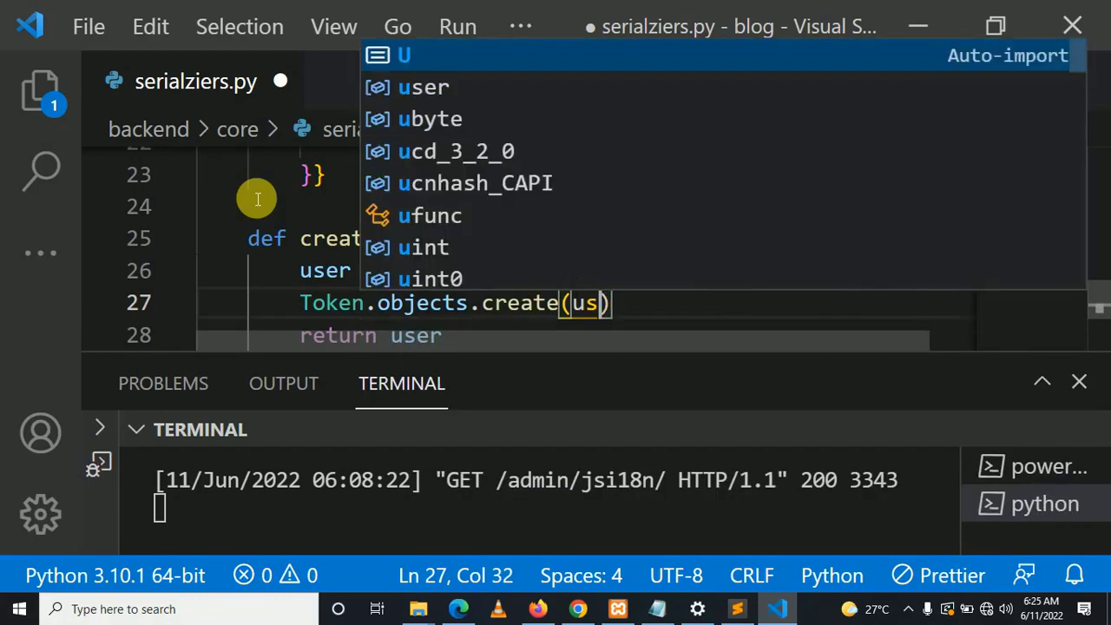
pyautogui.write('er=u')
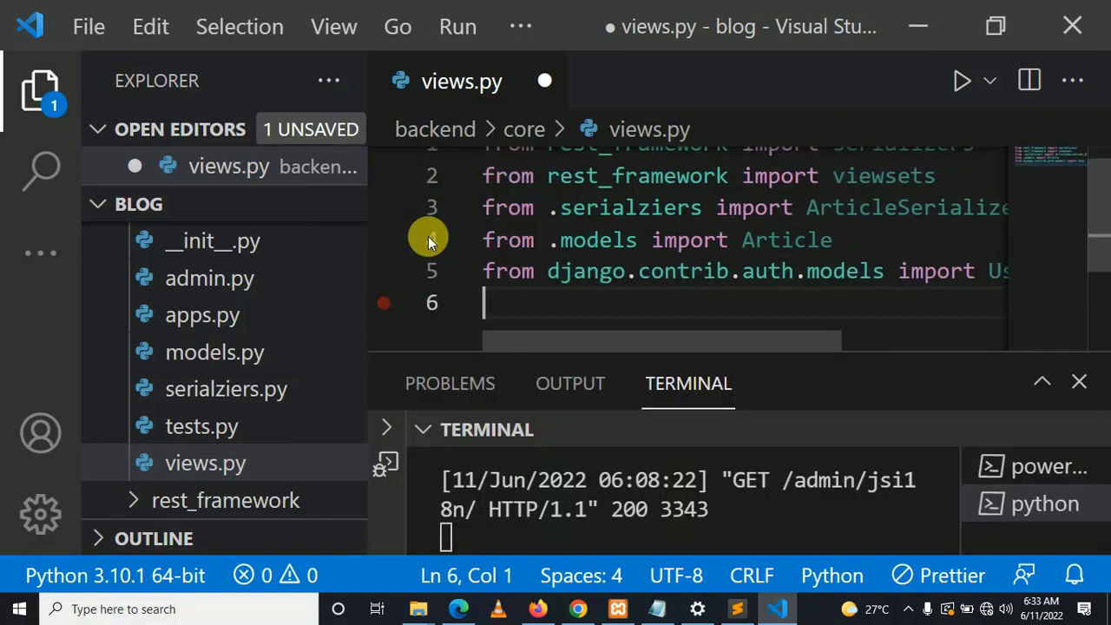
# Step: Begin the rest_framework authentication and permissions import lines in views.py
pyautogui.write('fro')
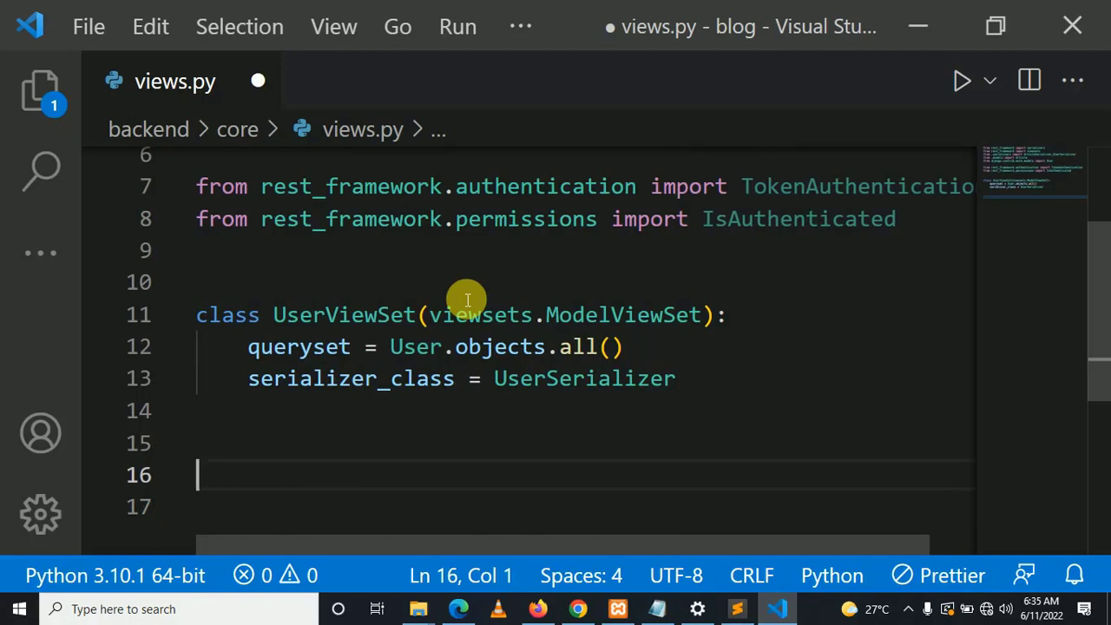
# Step: Set ArticleViewSet authentication_classes to (TokenAuthentication,)
pyautogui.write('authentication_classes')
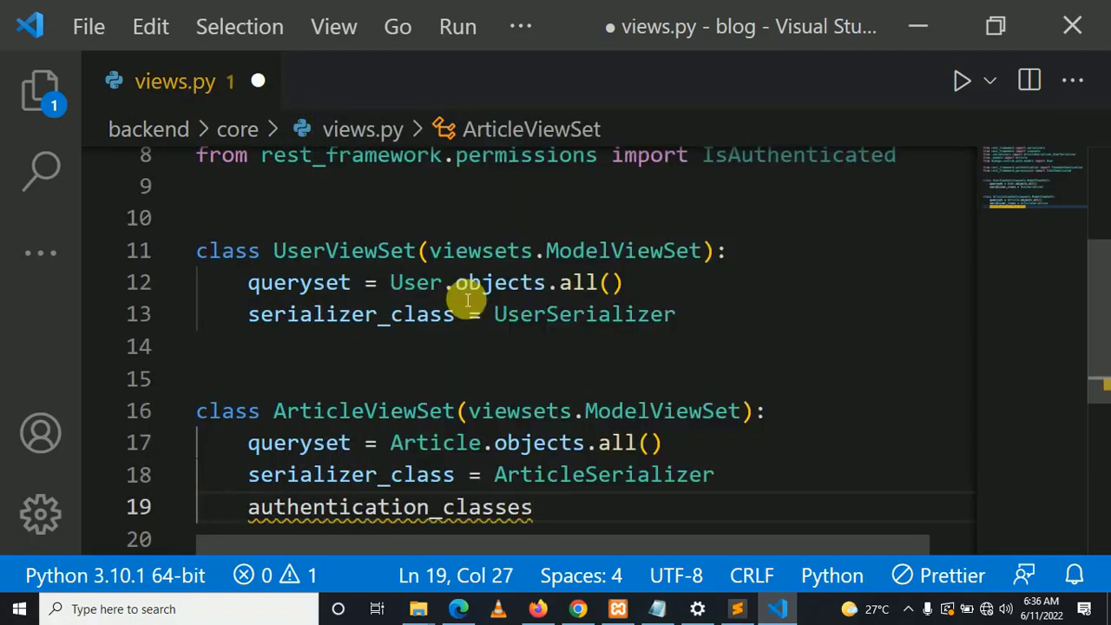
pyautogui.write('=')
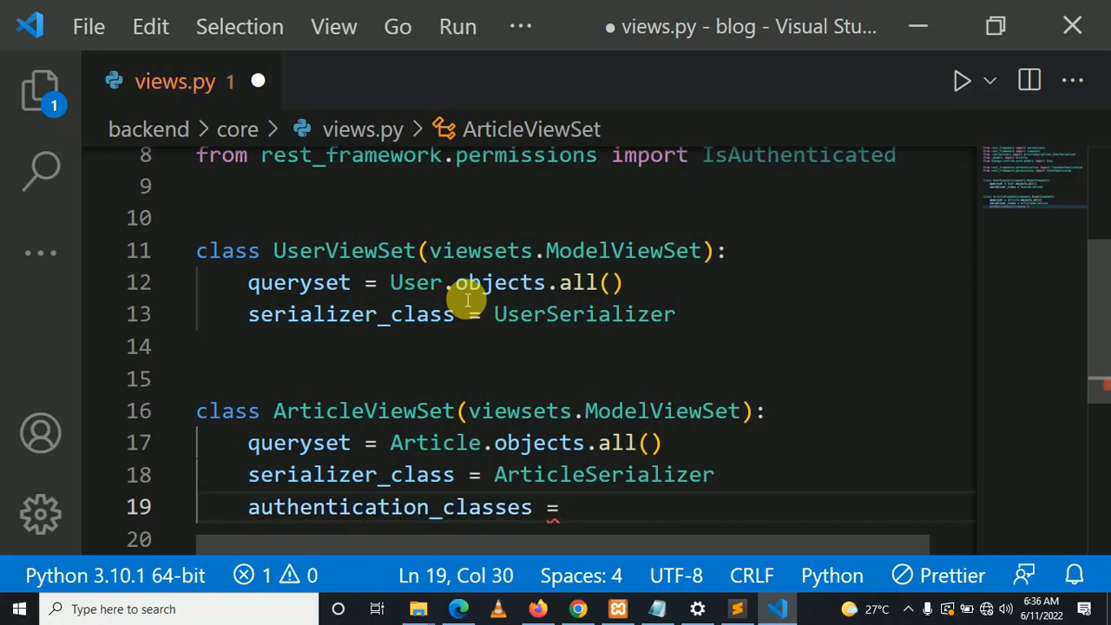
pyautogui.write('()')
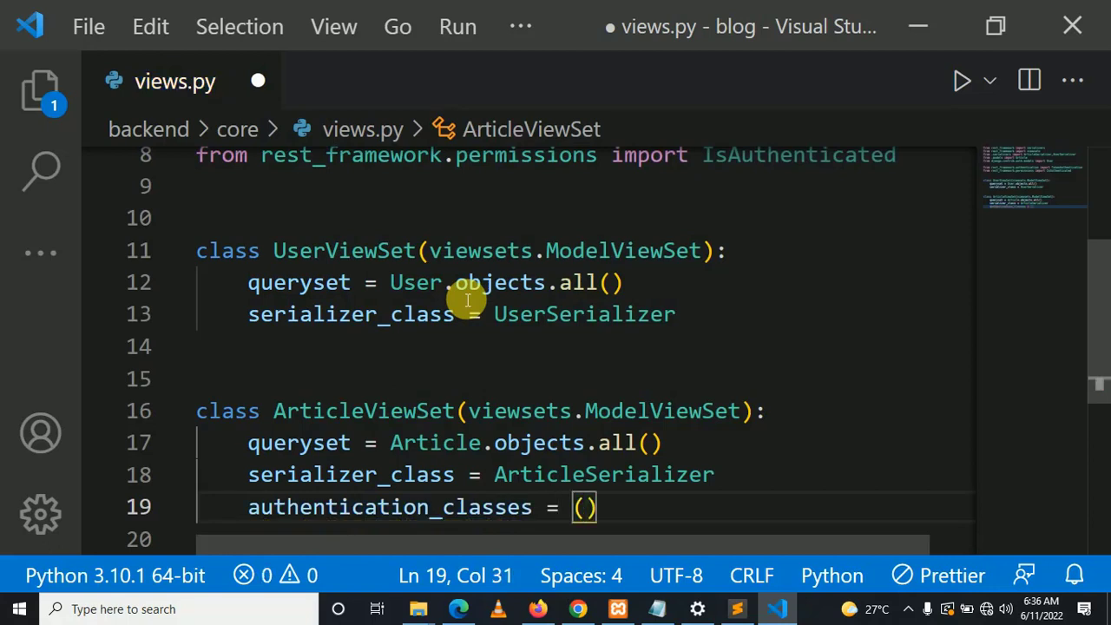
pyautogui.write('TokenAuthentication')
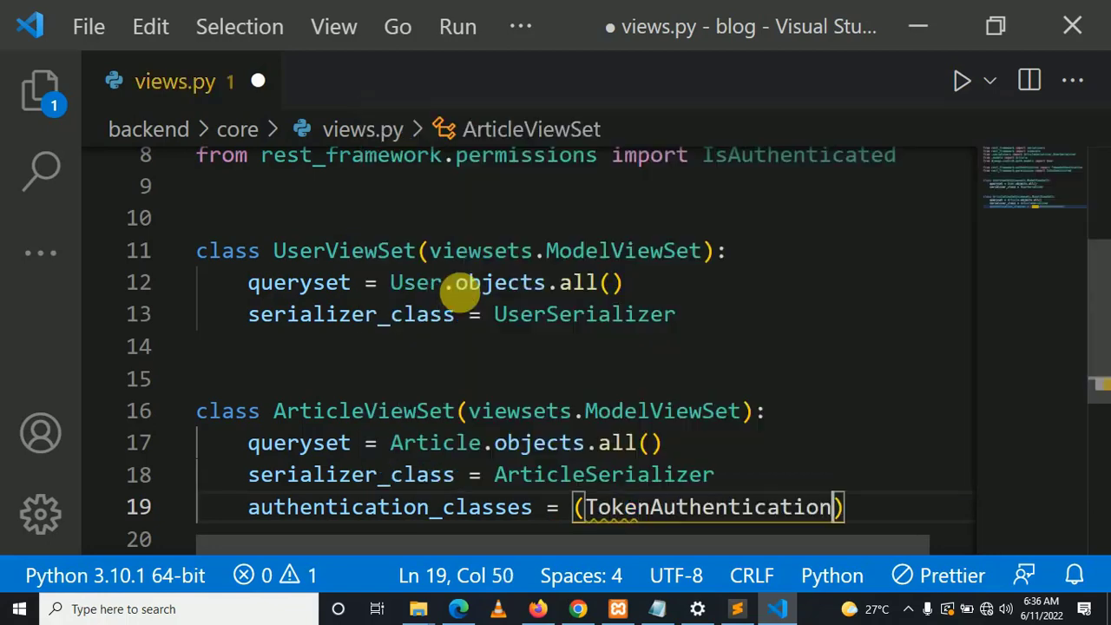
pyautogui.write(',')
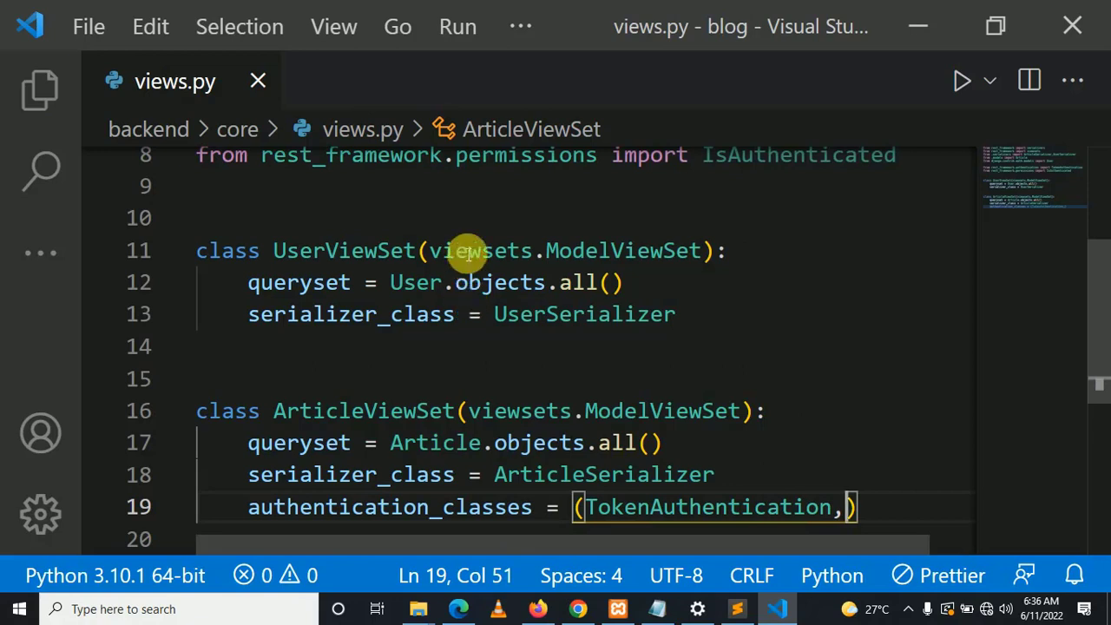
pyautogui.moveTo(645, 340)
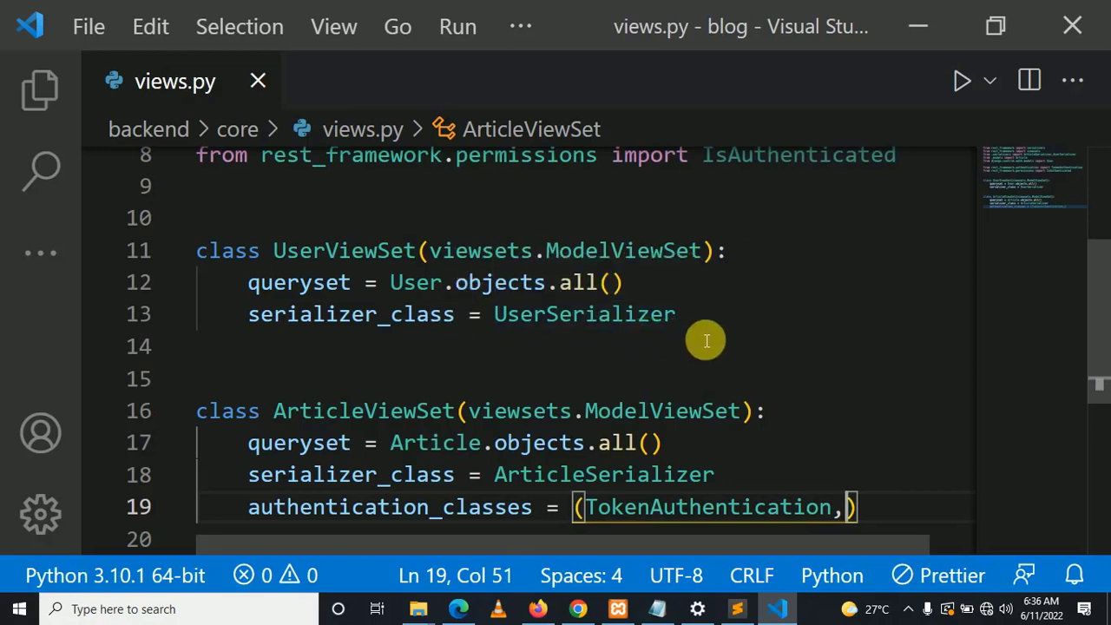
pyautogui.moveTo(698, 322)
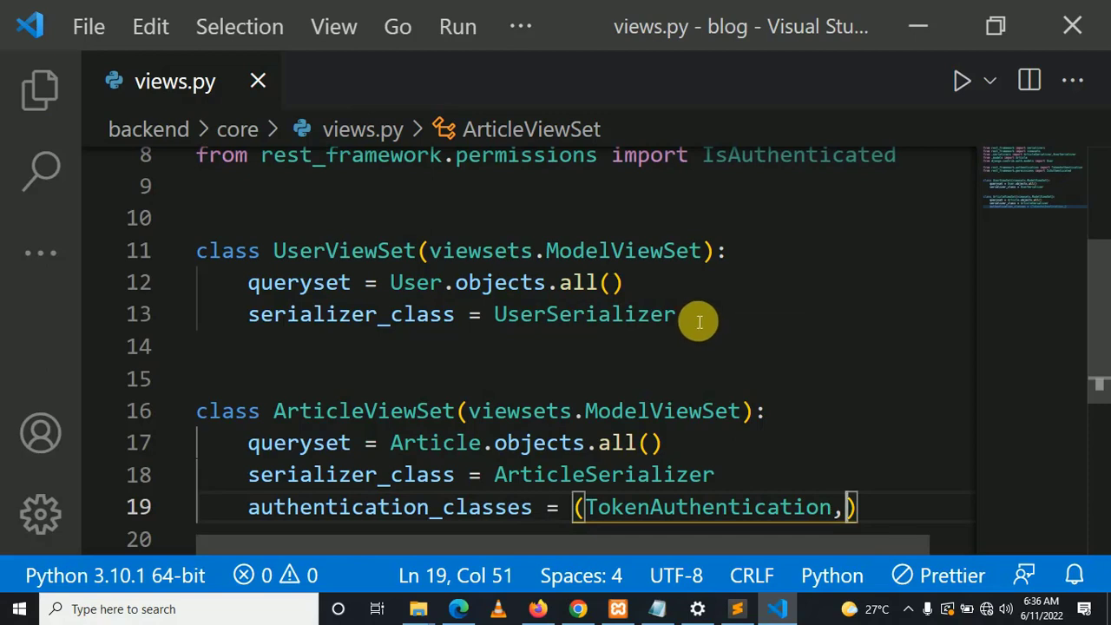